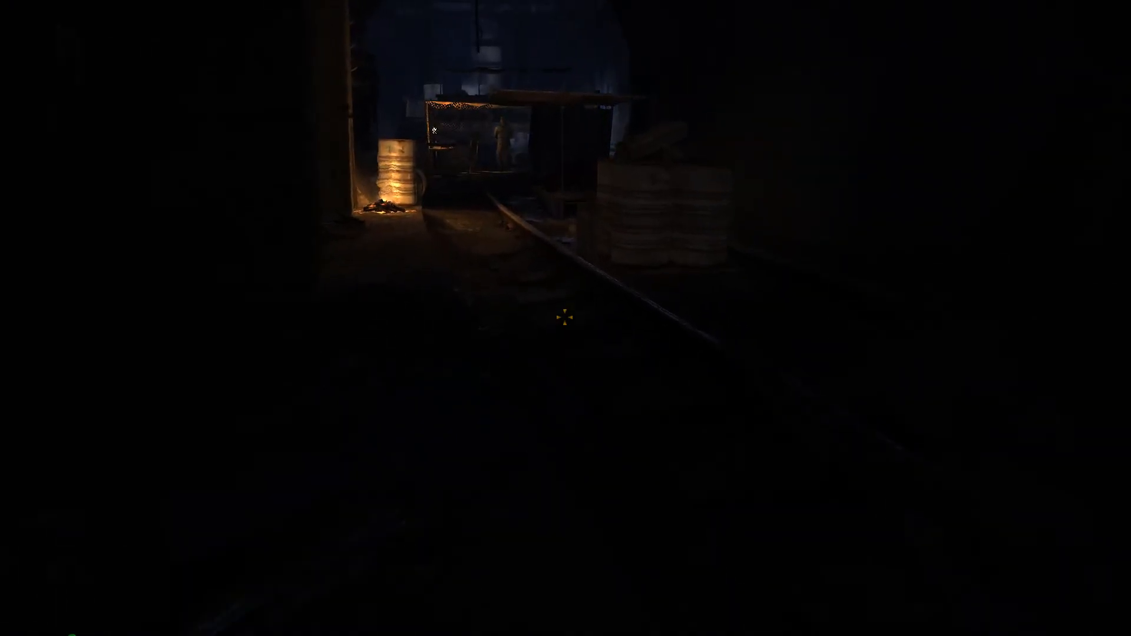
{"action": "mouse_move", "coordinate": [566, 319]}
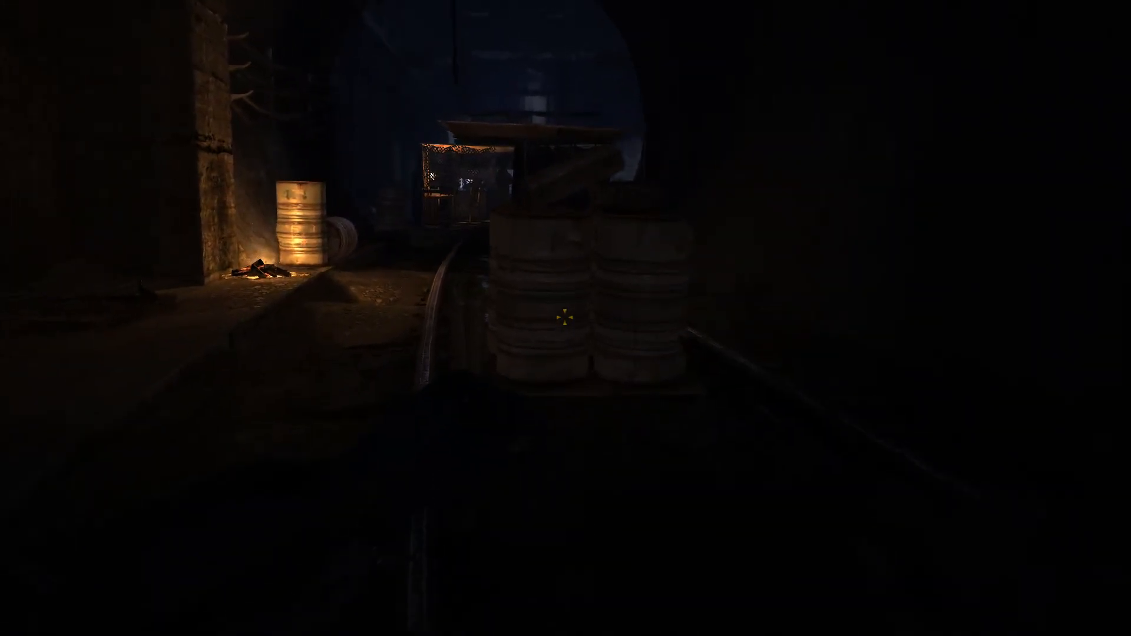
{"action": "mouse_move", "coordinate": [565, 318]}
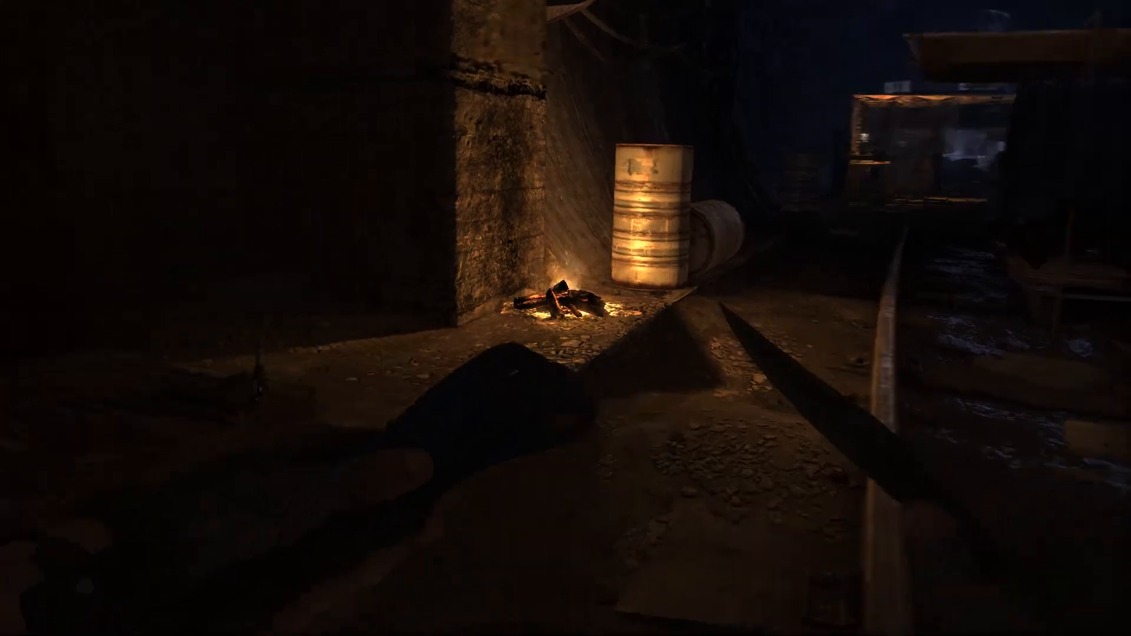
{"action": "mouse_move", "coordinate": [565, 318]}
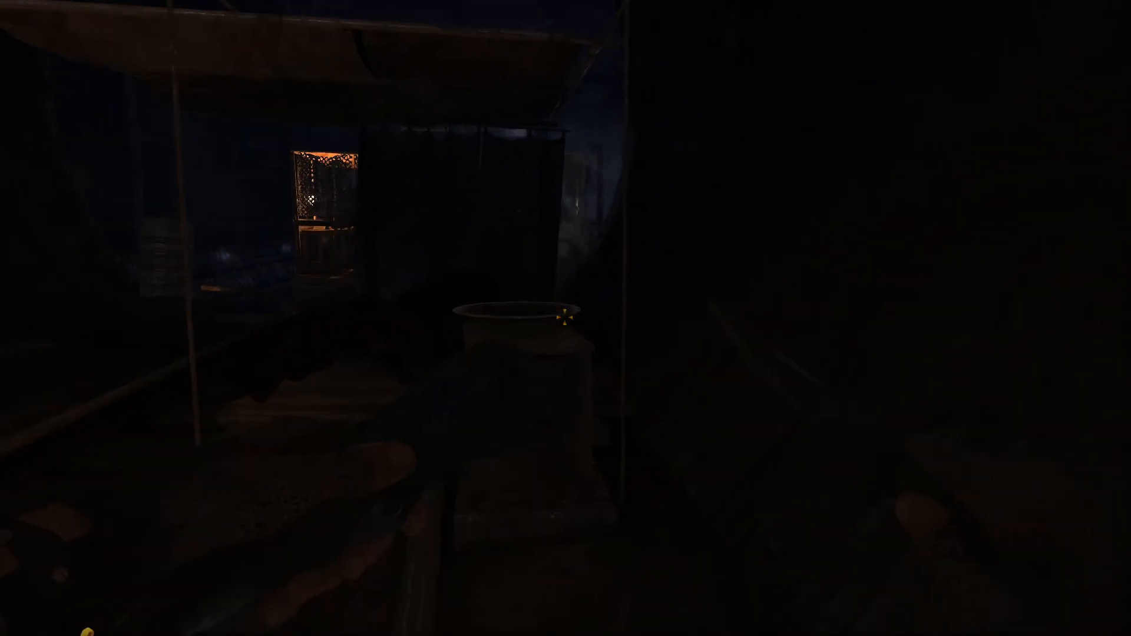